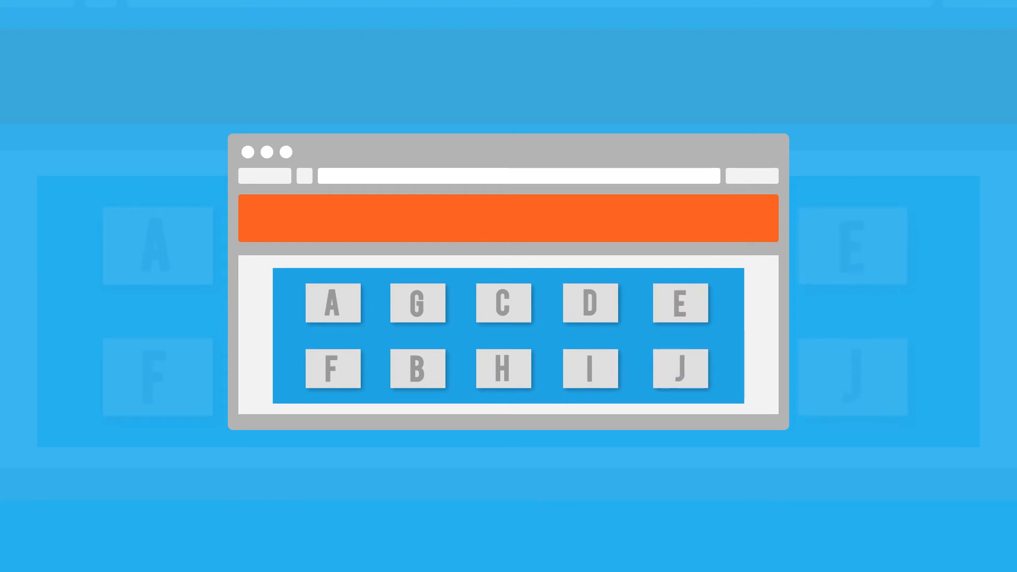
{"action": "mouse_move", "coordinate": [423, 380]}
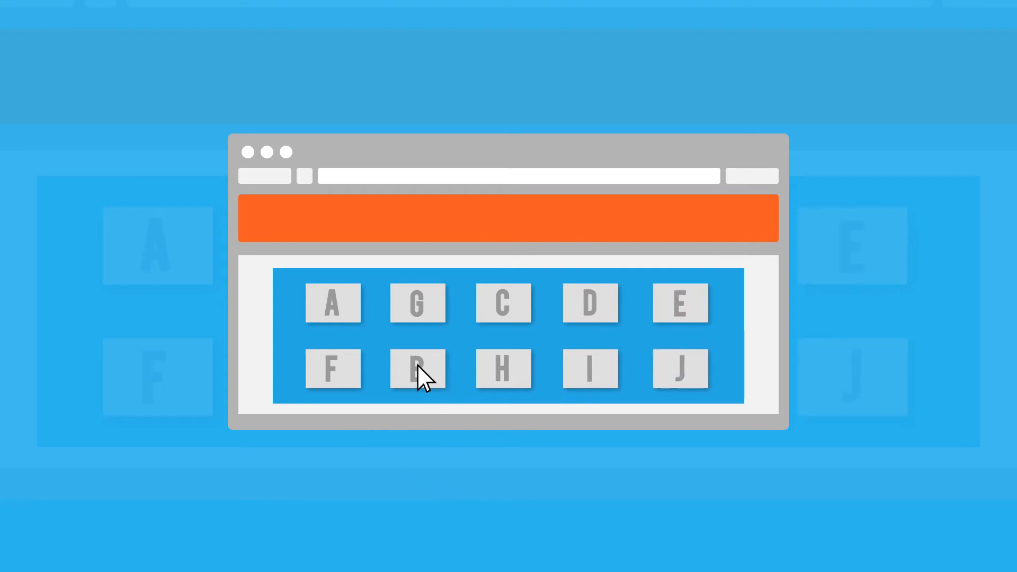